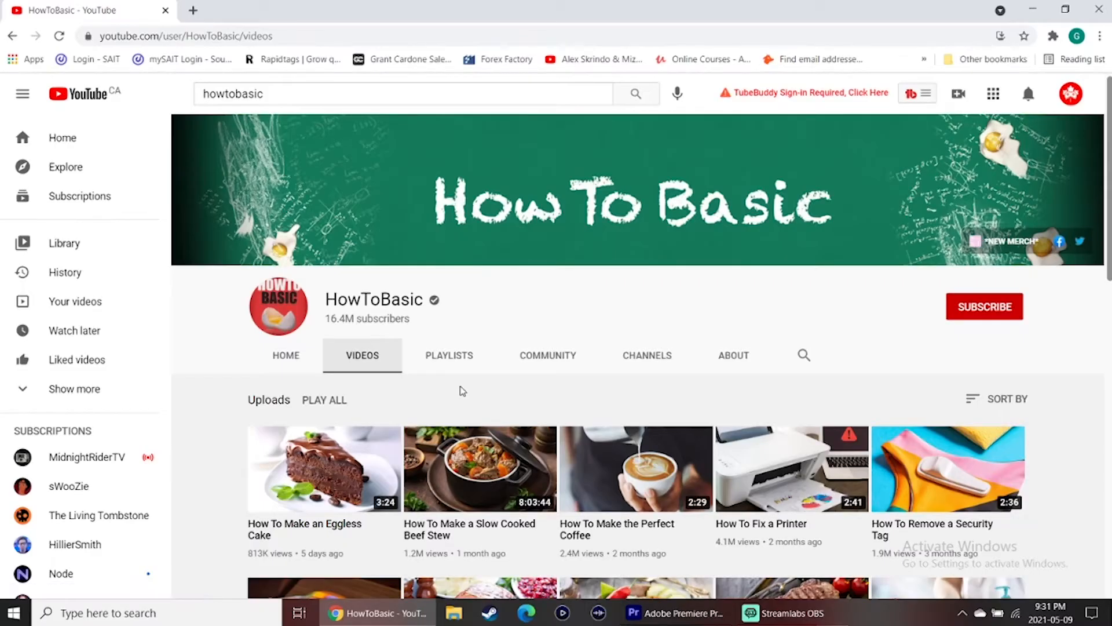
{"action": "mouse_move", "coordinate": [448, 358]}
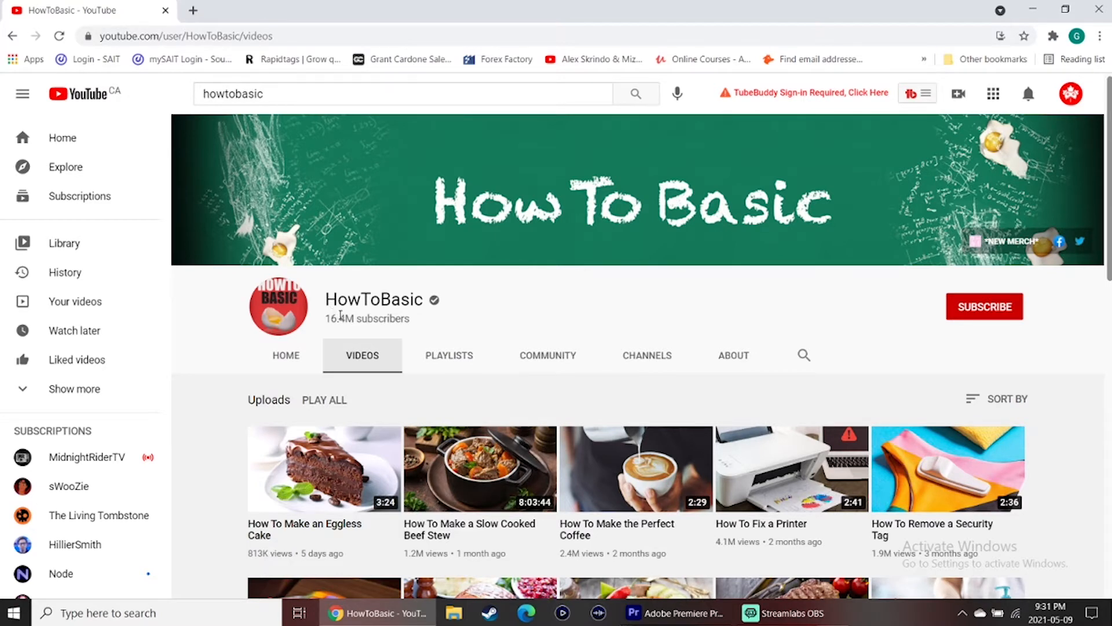
{"action": "mouse_move", "coordinate": [334, 299]}
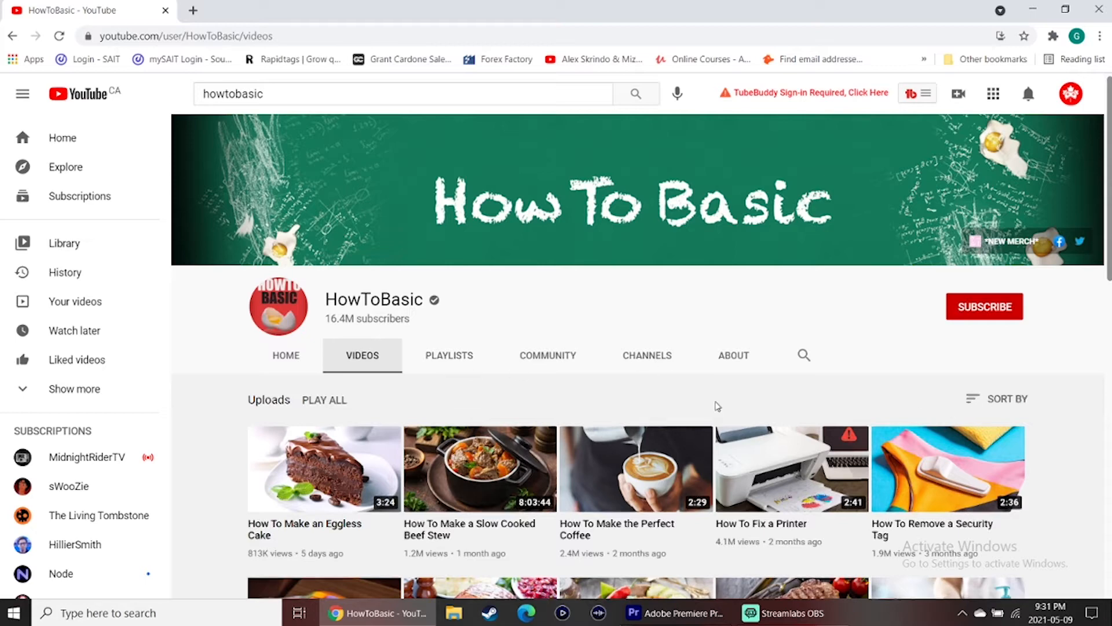
Scroll through HowToBasic's oldest uploads and open the 'How To Fold a Sock' video.
{"action": "scroll", "scroll_direction": "down", "scroll_amount": 3}
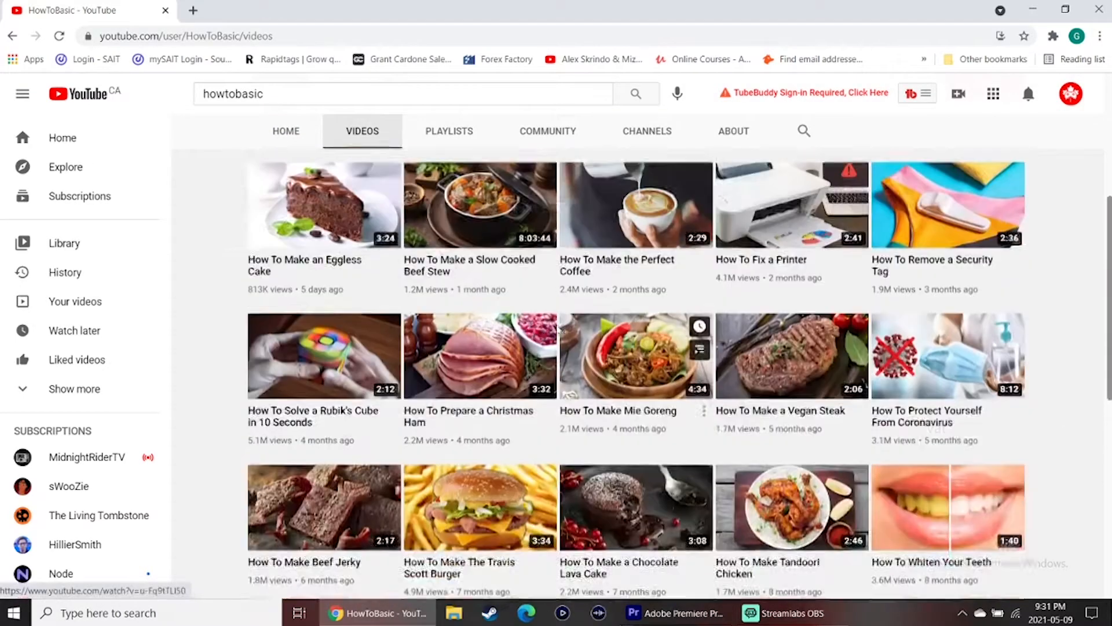
{"action": "scroll", "scroll_direction": "down", "scroll_amount": 3}
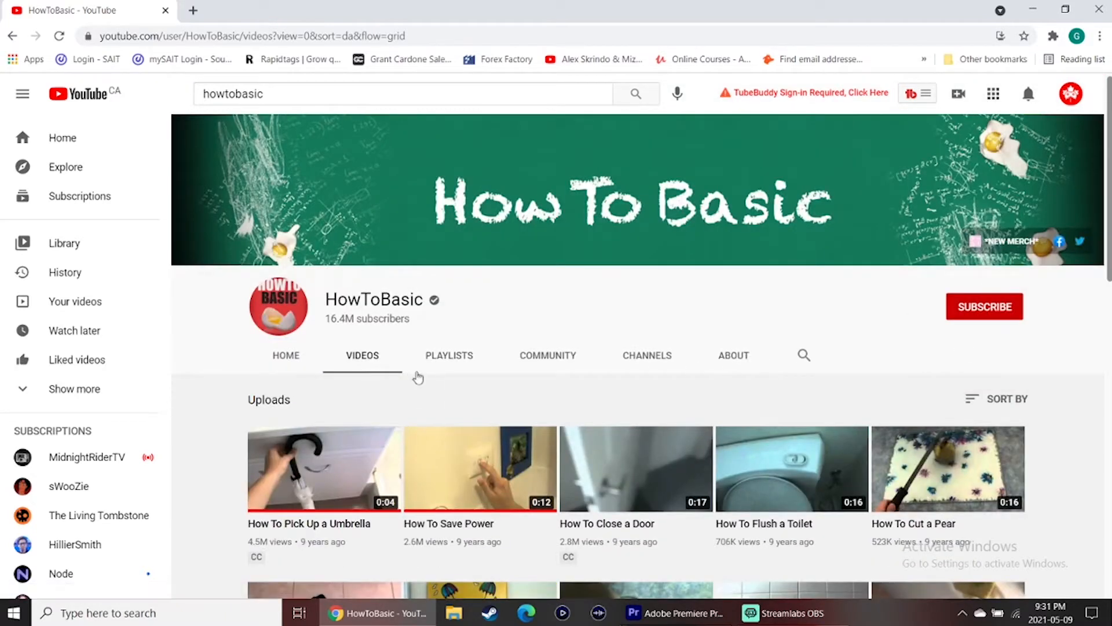
{"action": "mouse_move", "coordinate": [323, 468]}
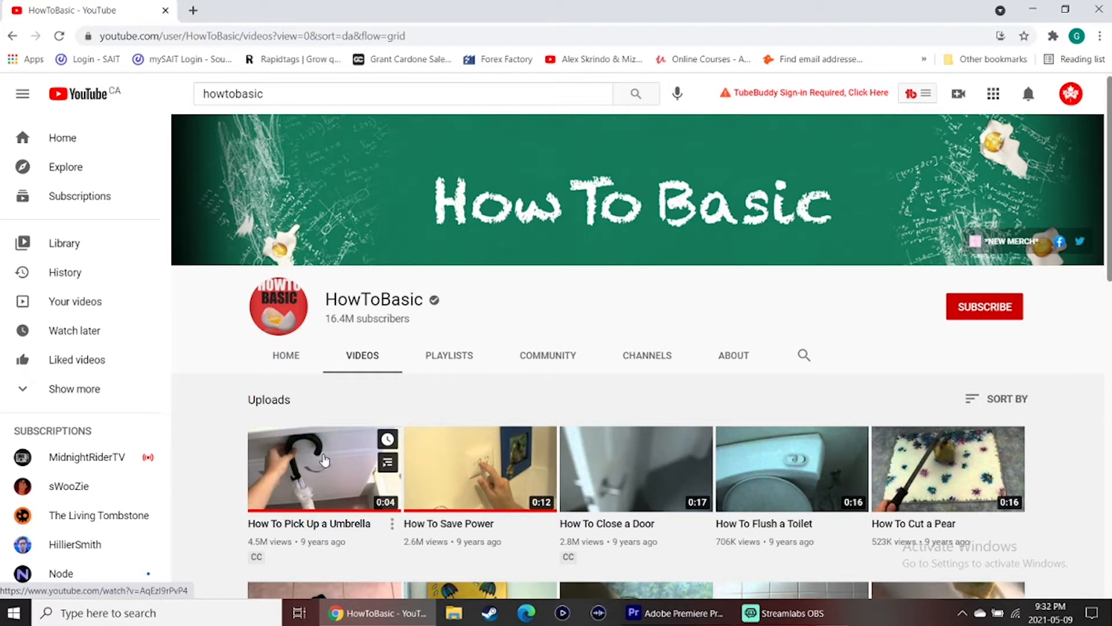
{"action": "scroll", "scroll_direction": "down", "scroll_amount": 3}
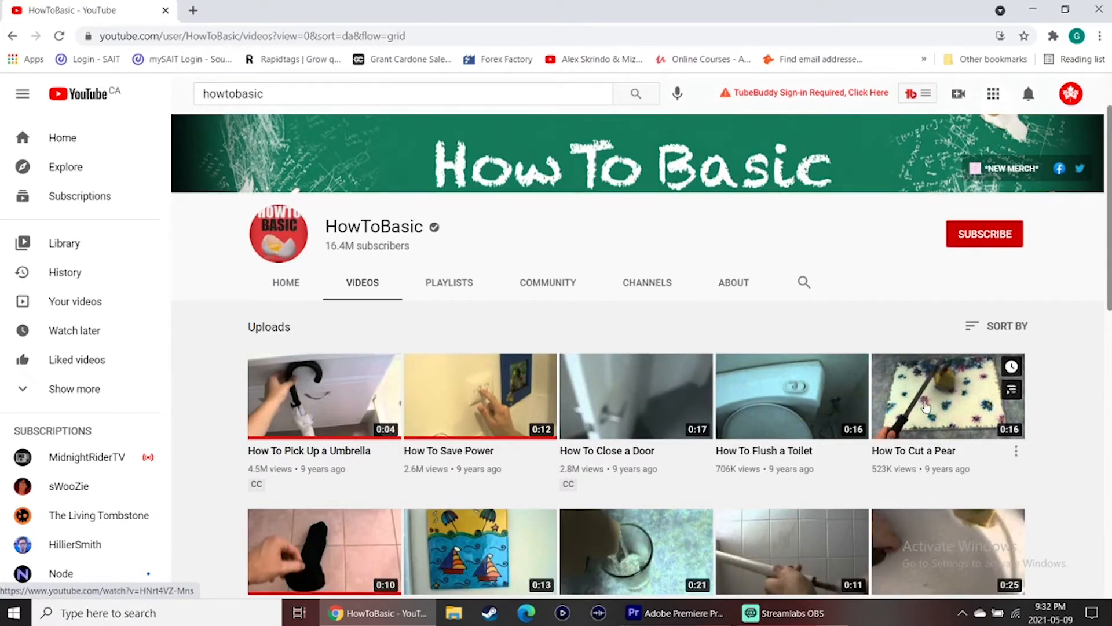
{"action": "scroll", "scroll_direction": "down", "scroll_amount": 3}
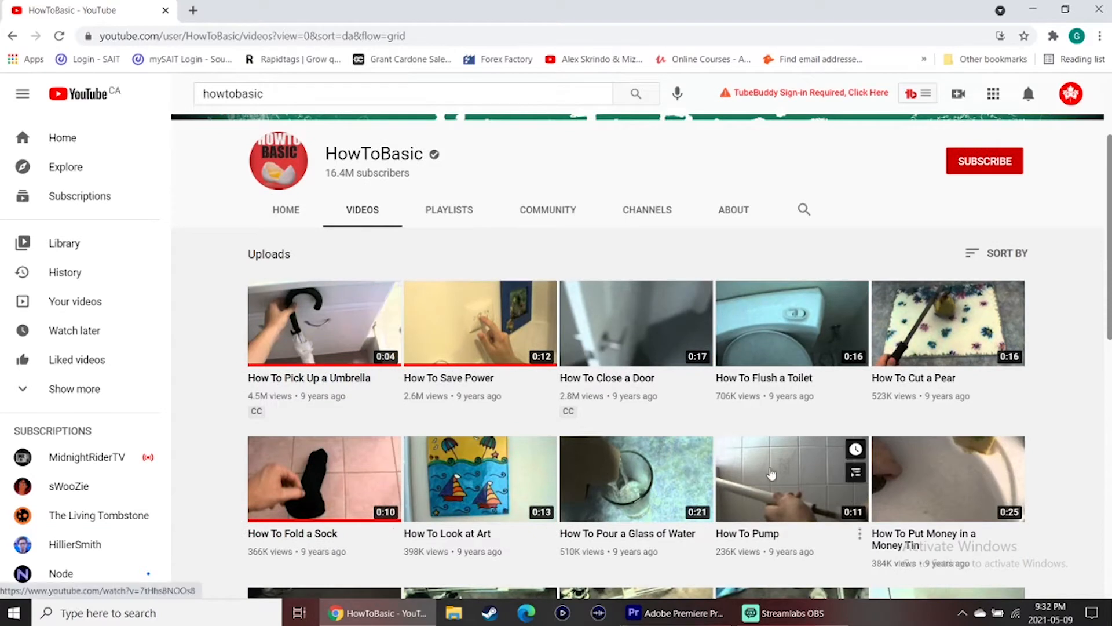
{"action": "scroll", "scroll_direction": "down", "scroll_amount": 3}
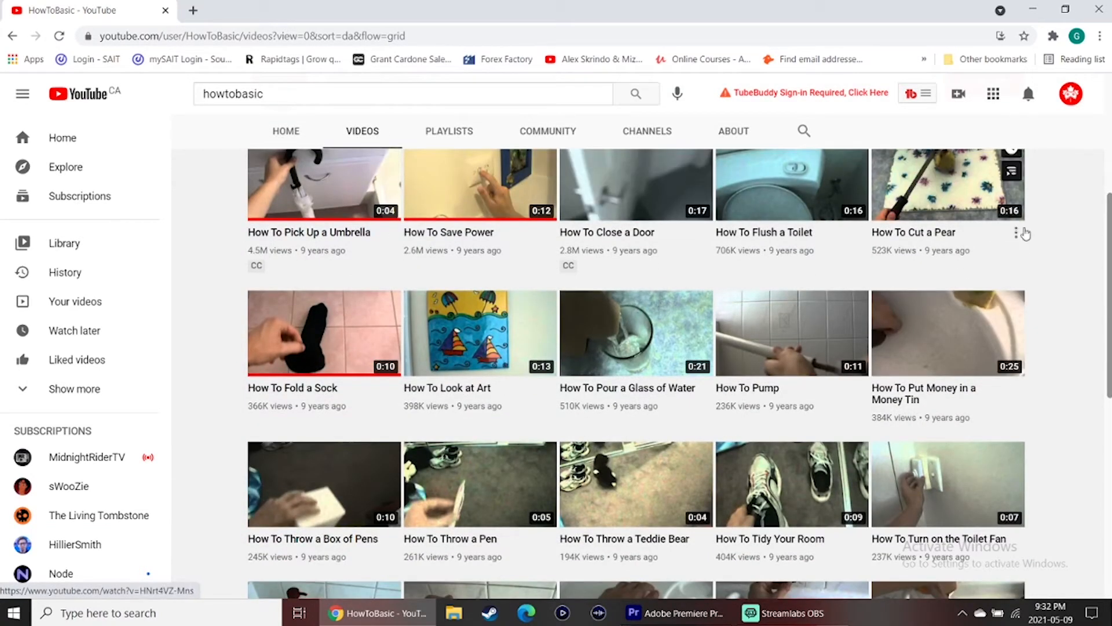
{"action": "scroll", "scroll_direction": "down", "scroll_amount": 3}
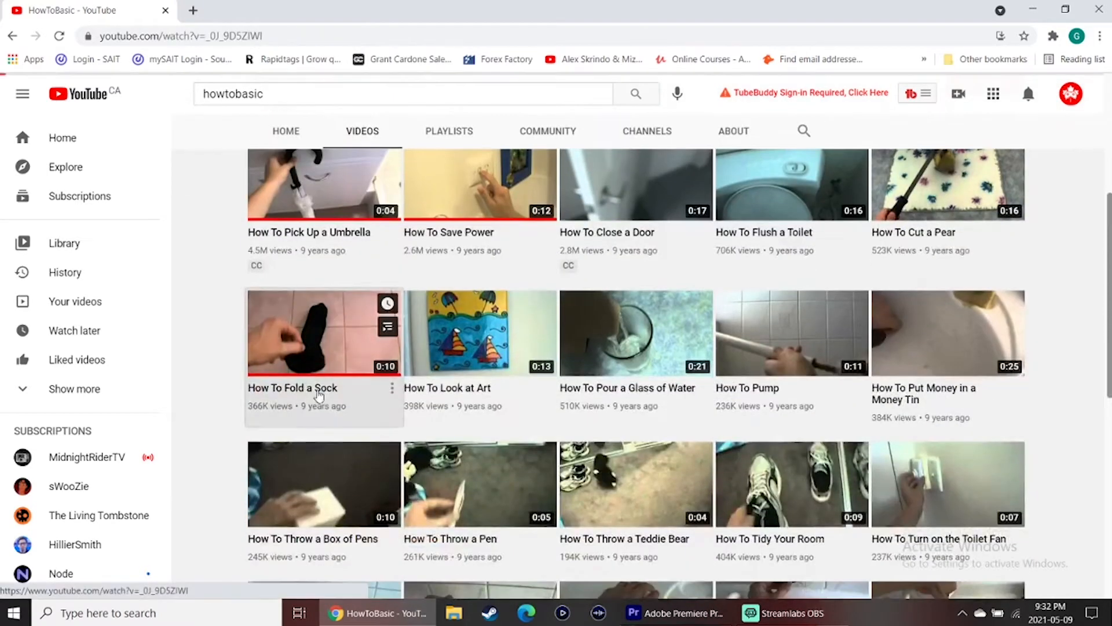
{"action": "left_click", "coordinate": [324, 333]}
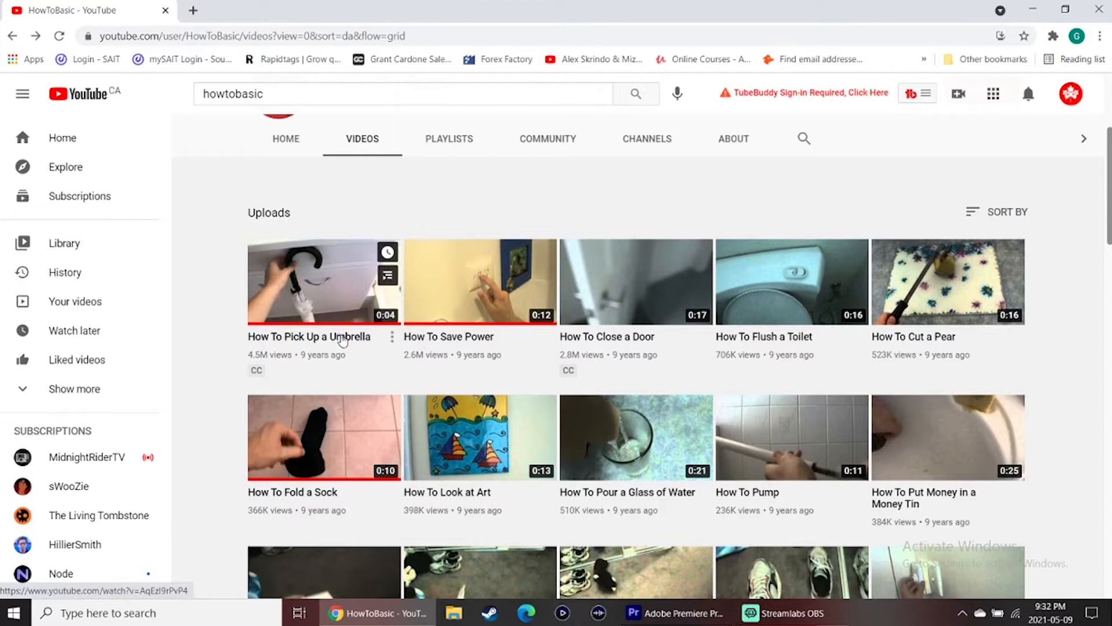
{"action": "scroll", "scroll_direction": "down", "scroll_amount": 3}
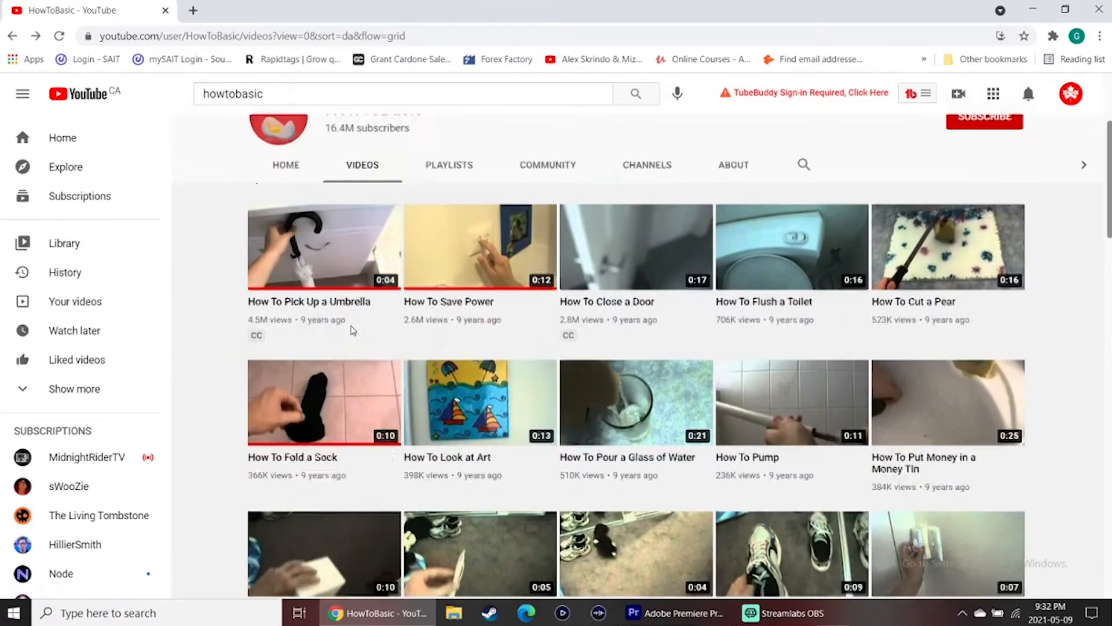
{"action": "scroll", "scroll_direction": "down", "scroll_amount": 3}
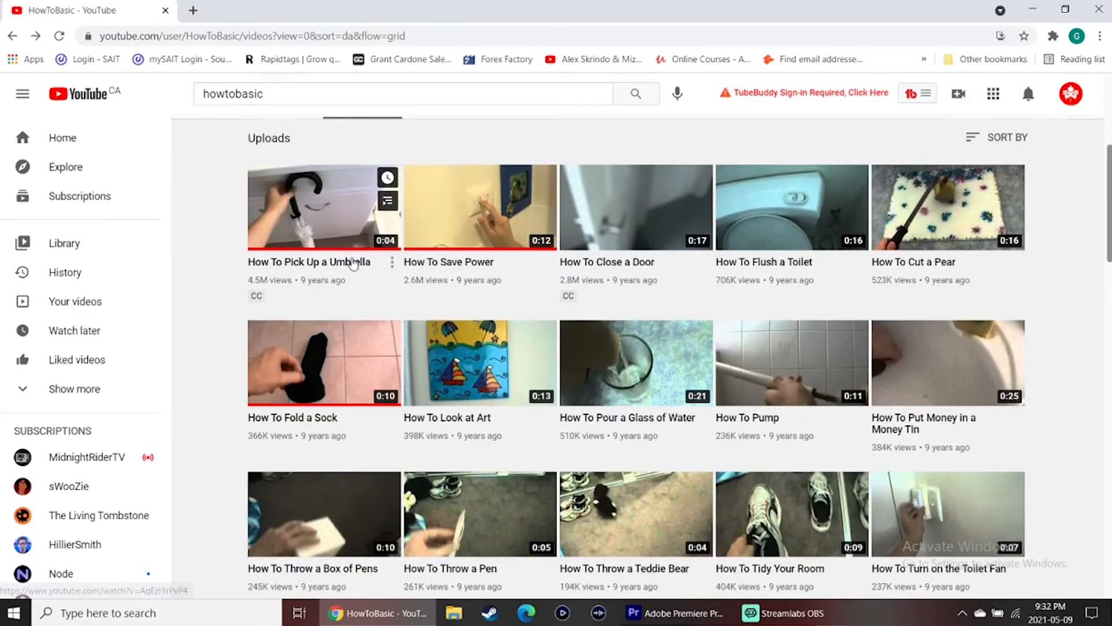
{"action": "scroll", "scroll_direction": "down", "scroll_amount": 3}
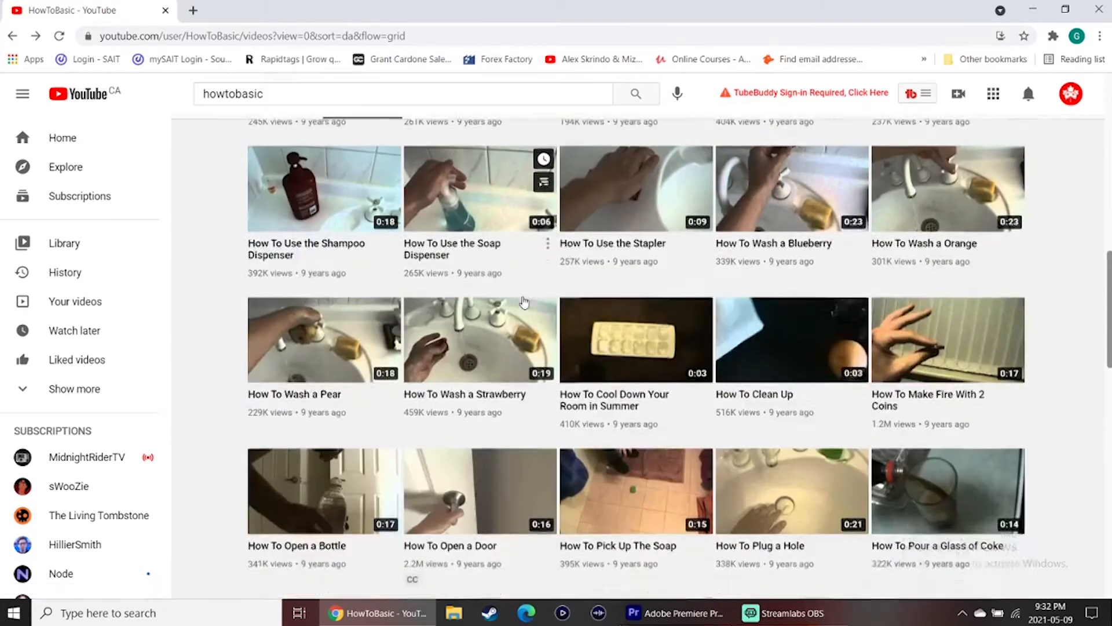
{"action": "scroll", "scroll_direction": "down", "scroll_amount": 3}
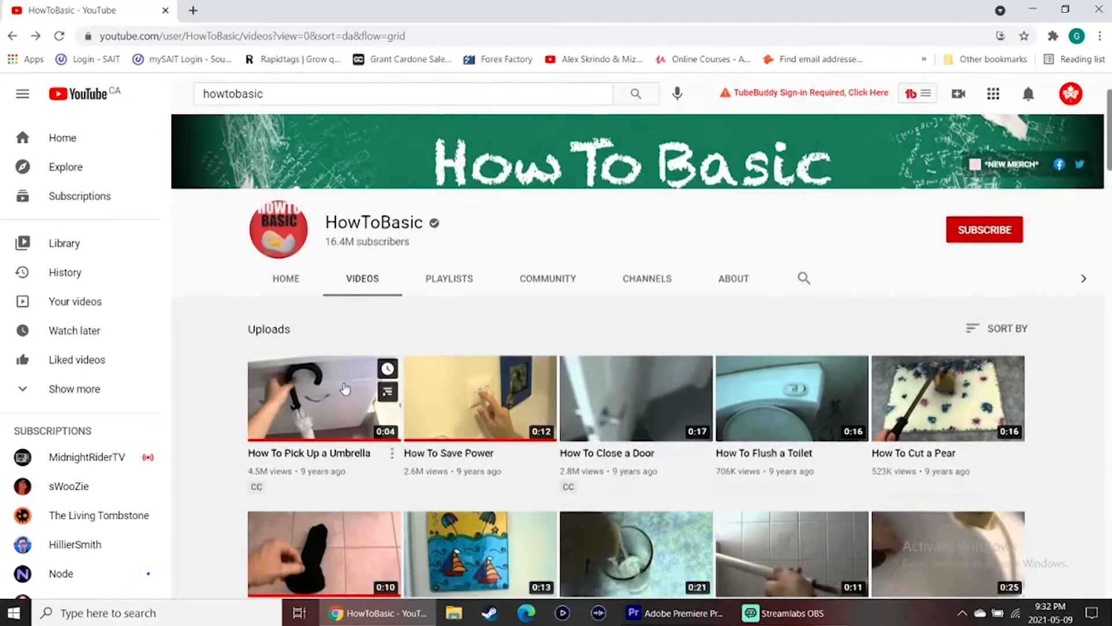
{"action": "scroll", "scroll_direction": "down", "scroll_amount": 3}
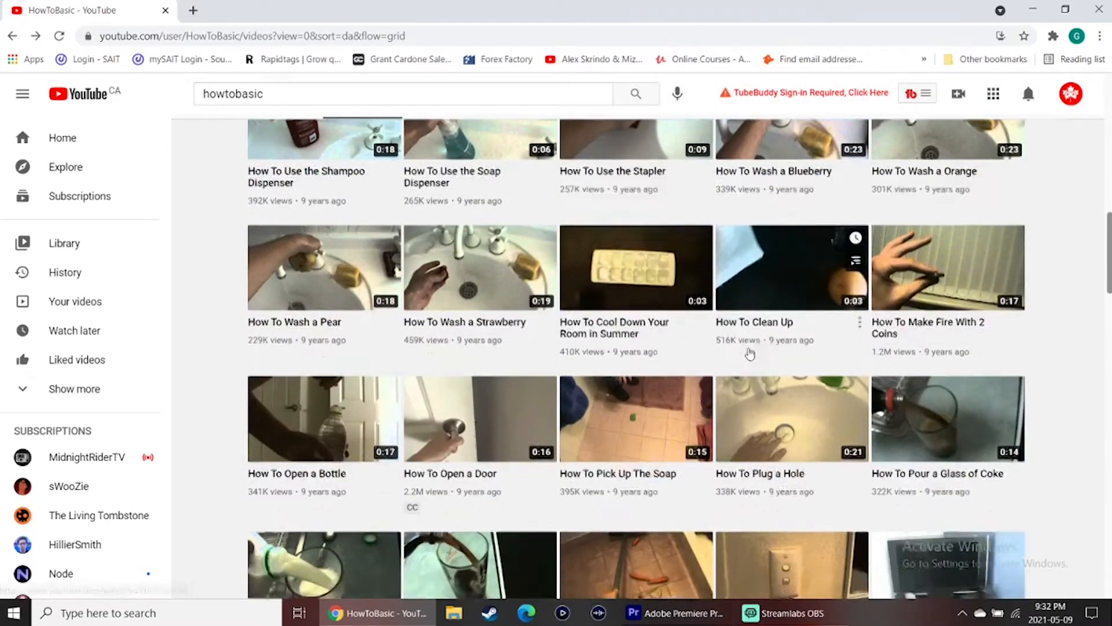
{"action": "scroll", "scroll_direction": "down", "scroll_amount": 3}
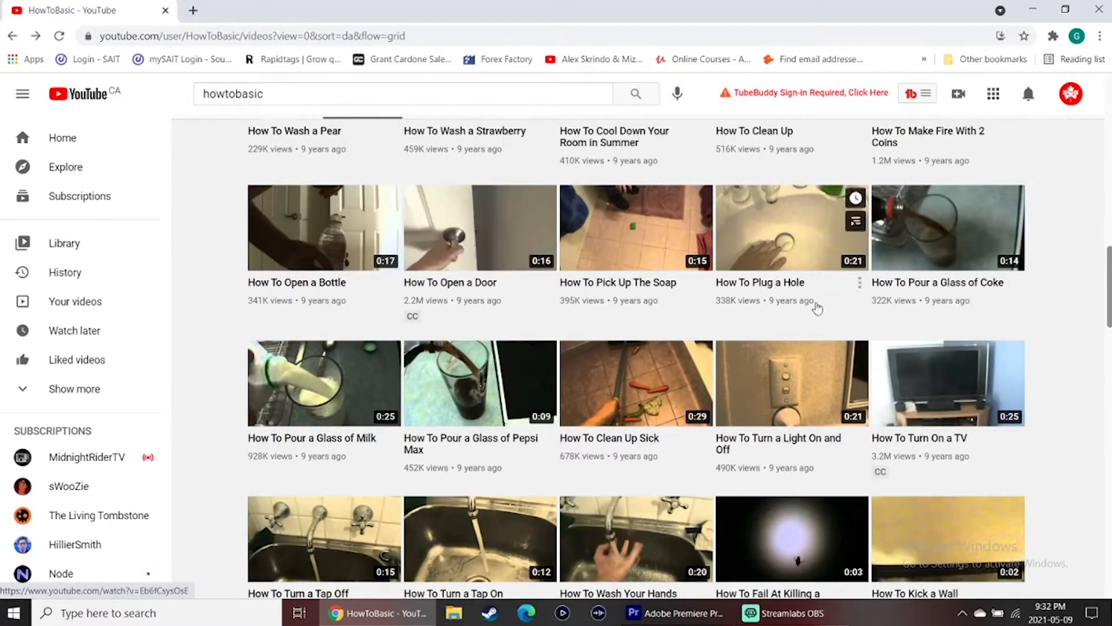
{"action": "scroll", "scroll_direction": "down", "scroll_amount": 3}
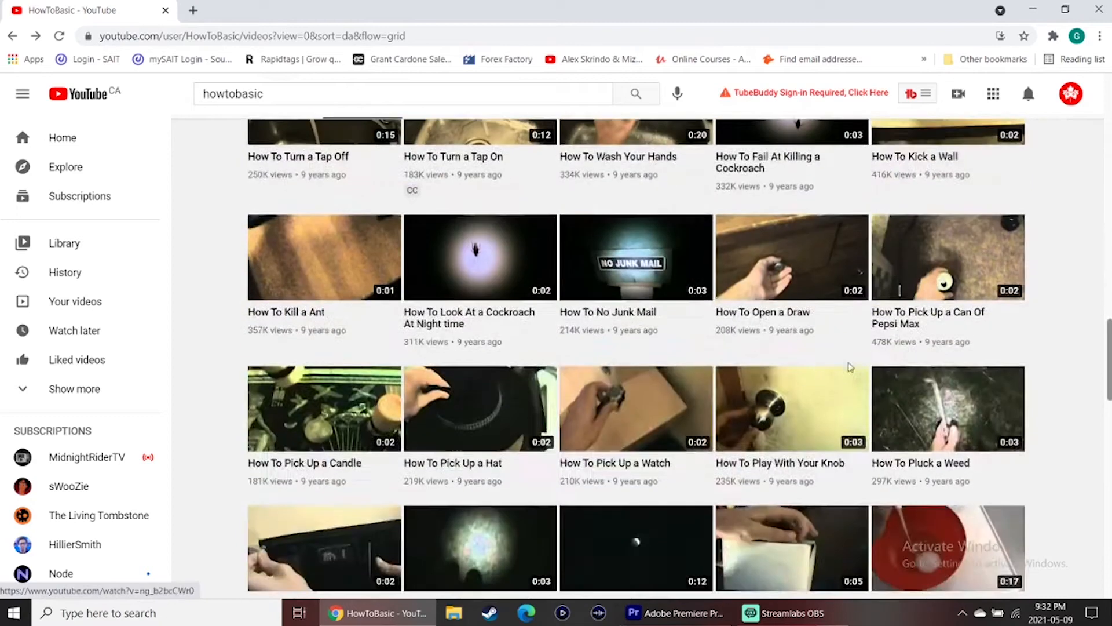